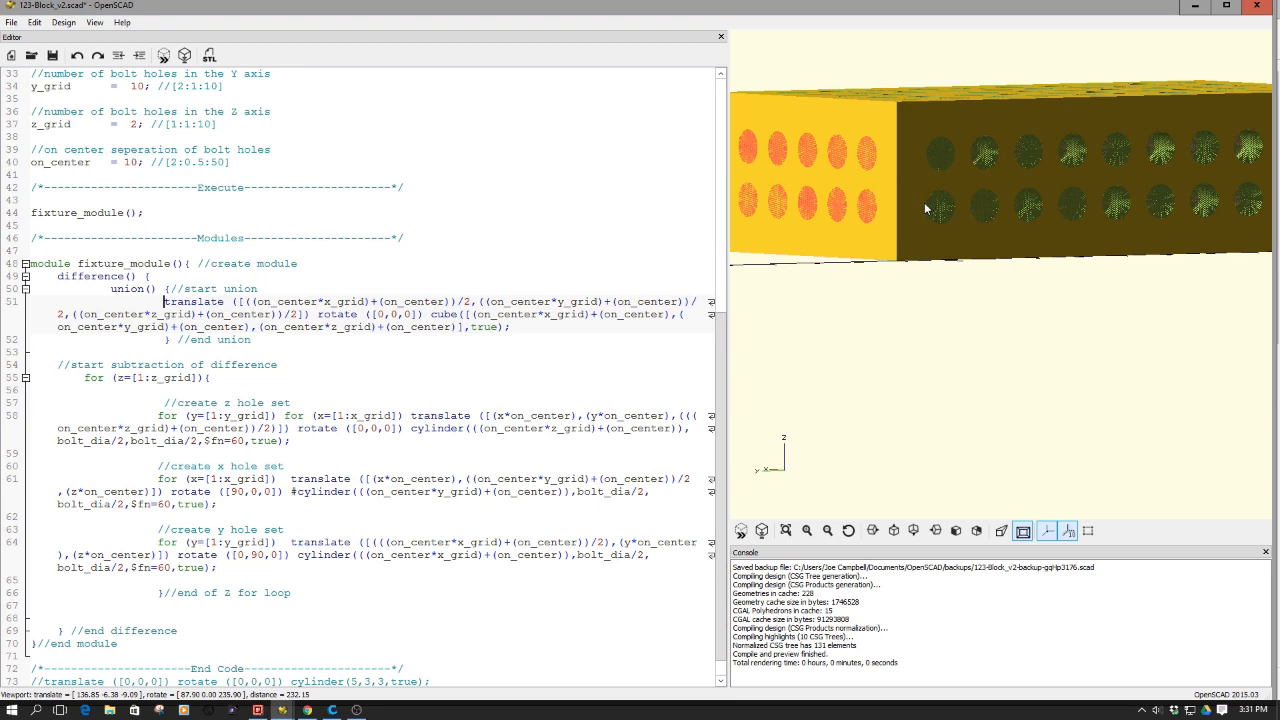
mouse_move(893, 196)
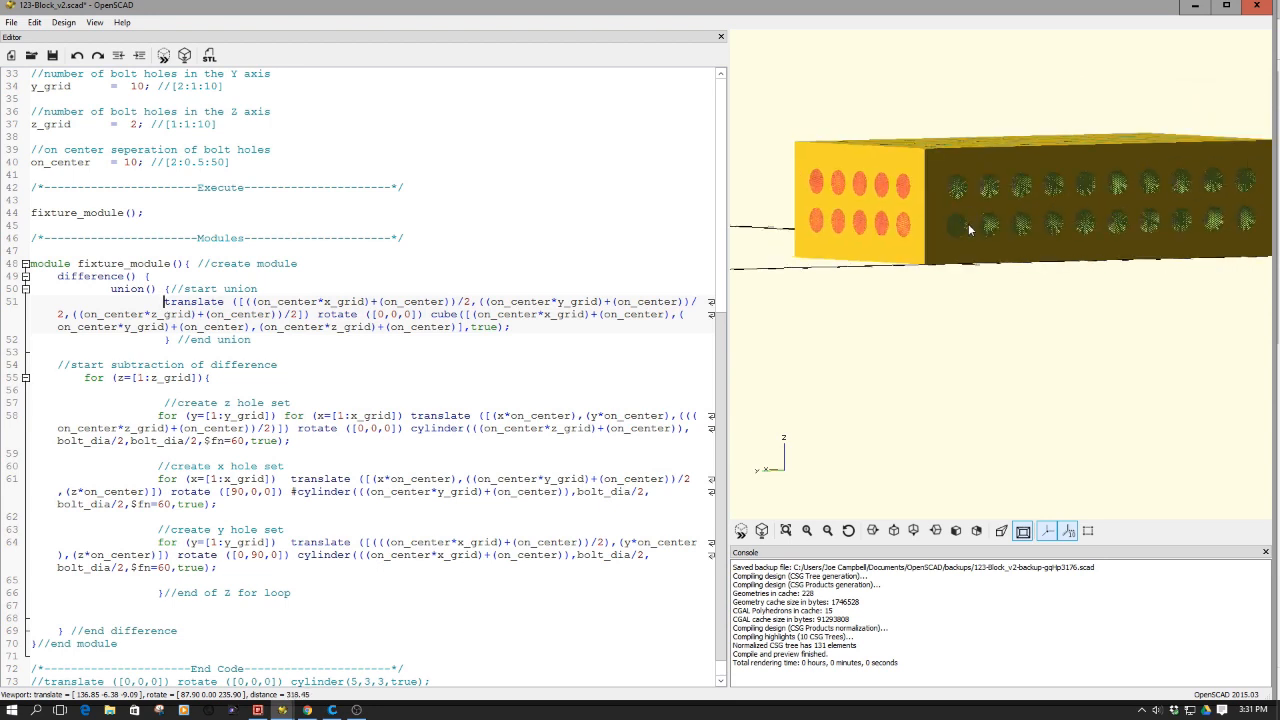
- Pan and tilt the fixture block to show its top, side and end bolt holes
drag(970, 230, 960, 225)
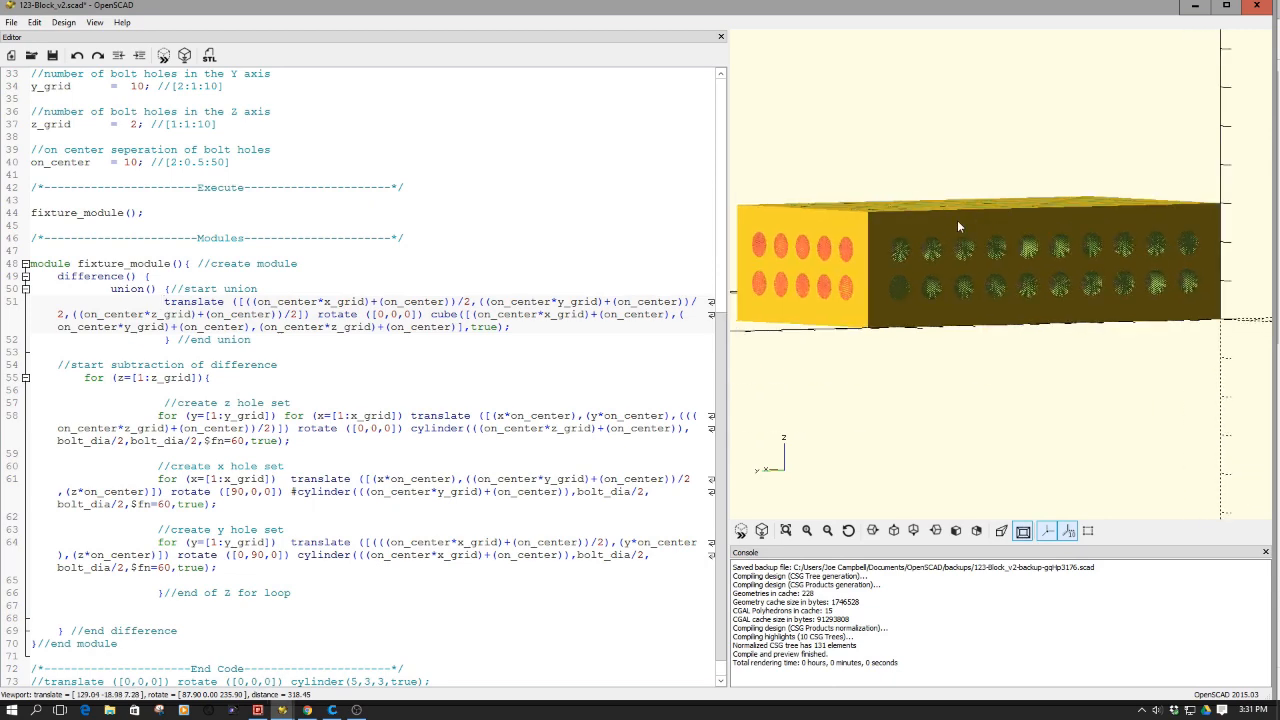
drag(960, 225, 955, 233)
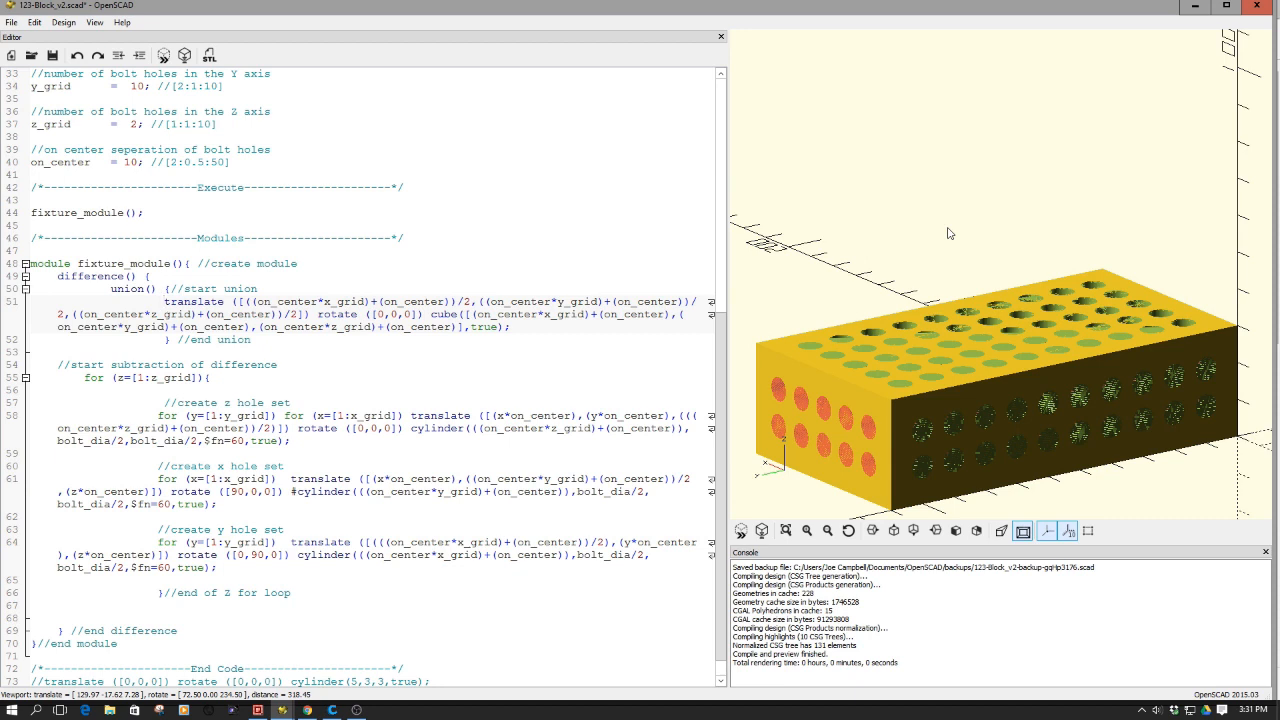
click(165, 301)
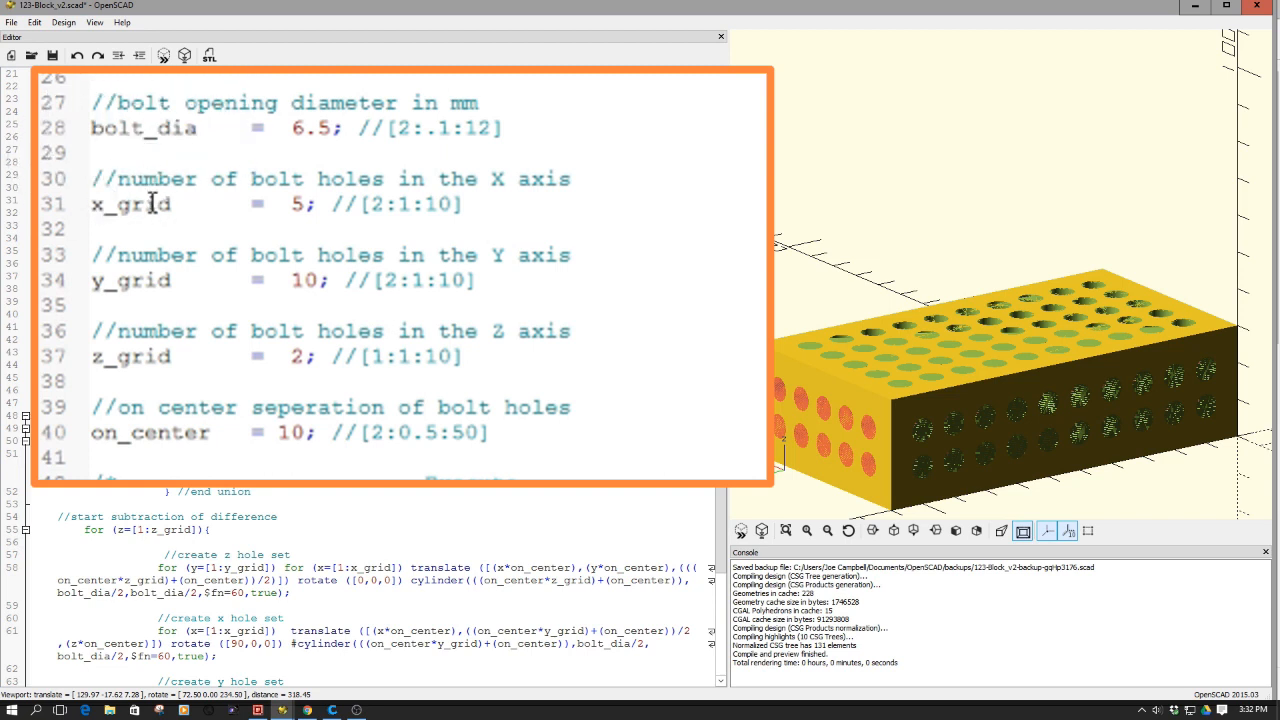
mouse_move(152, 280)
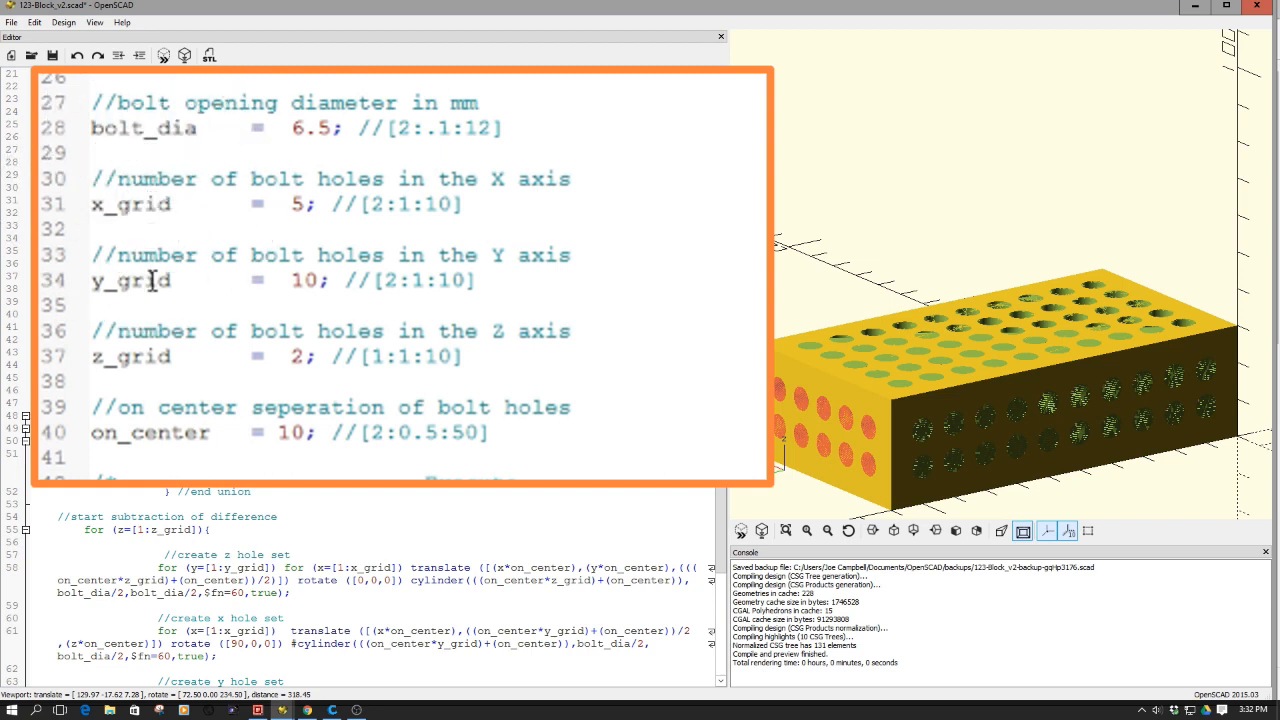
click(156, 432)
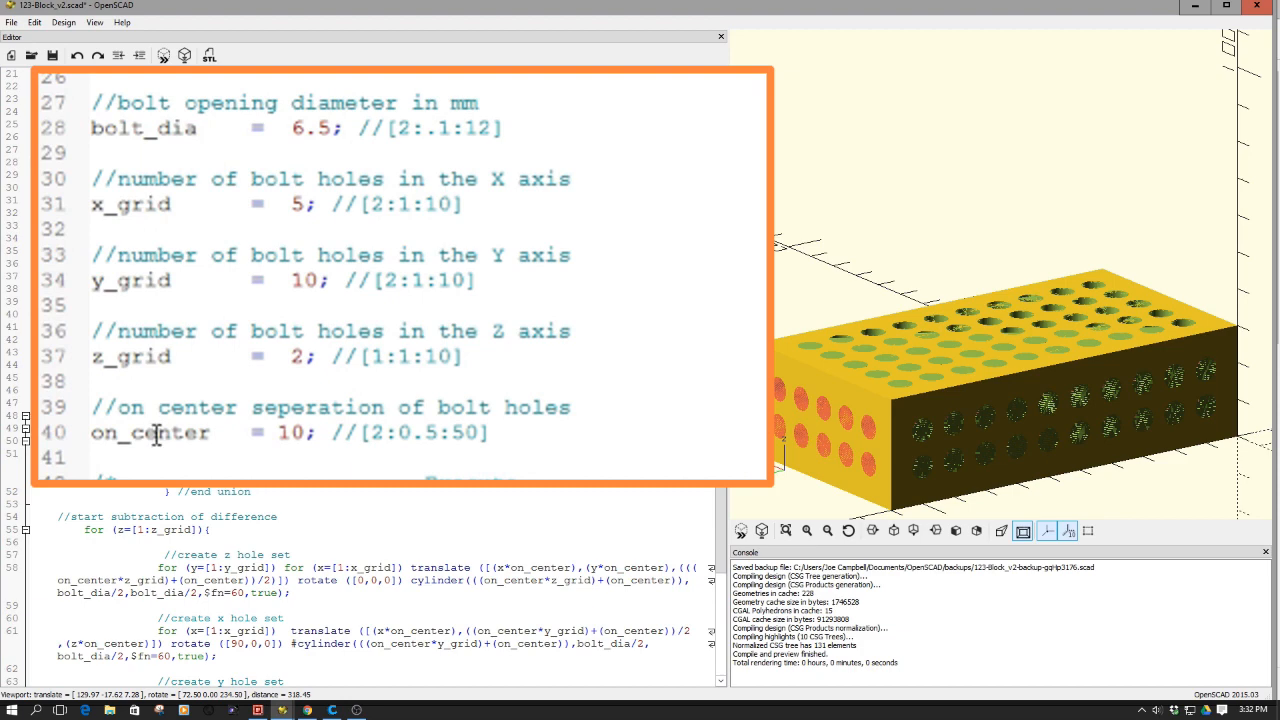
mouse_move(303, 443)
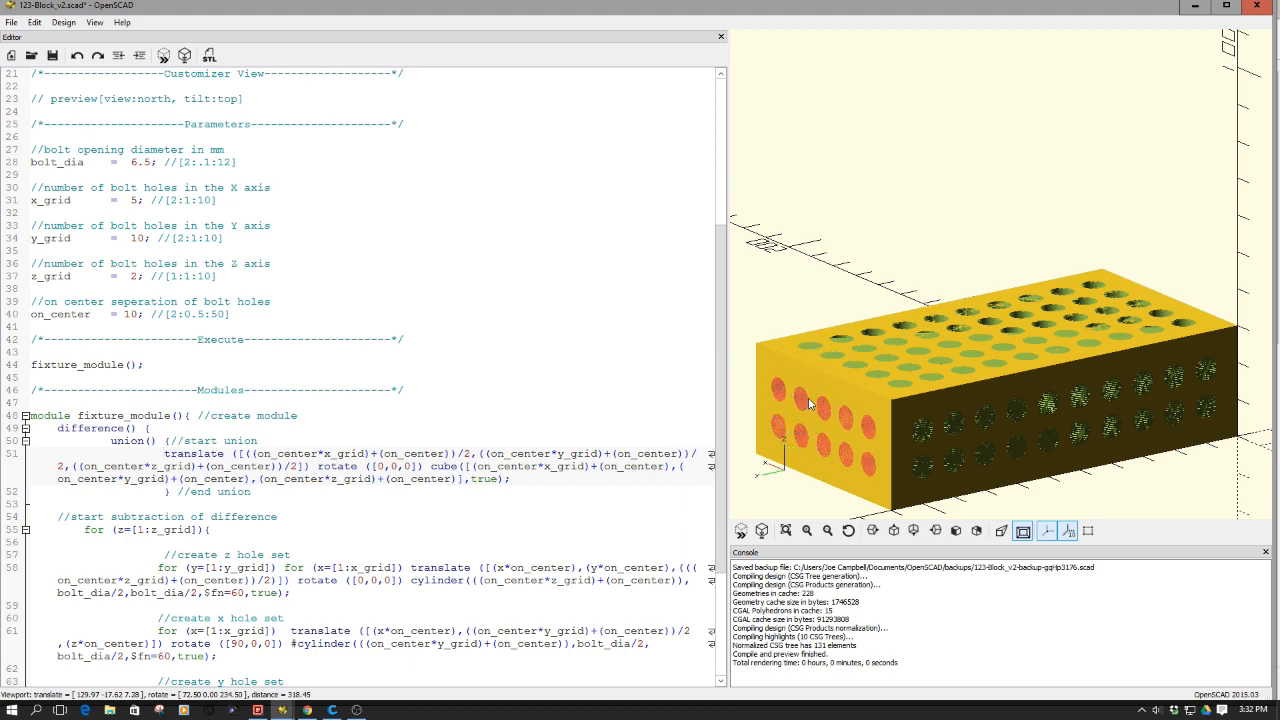
- Change z_grid from 2 to 1 to preview a single row of side holes
click(165, 453)
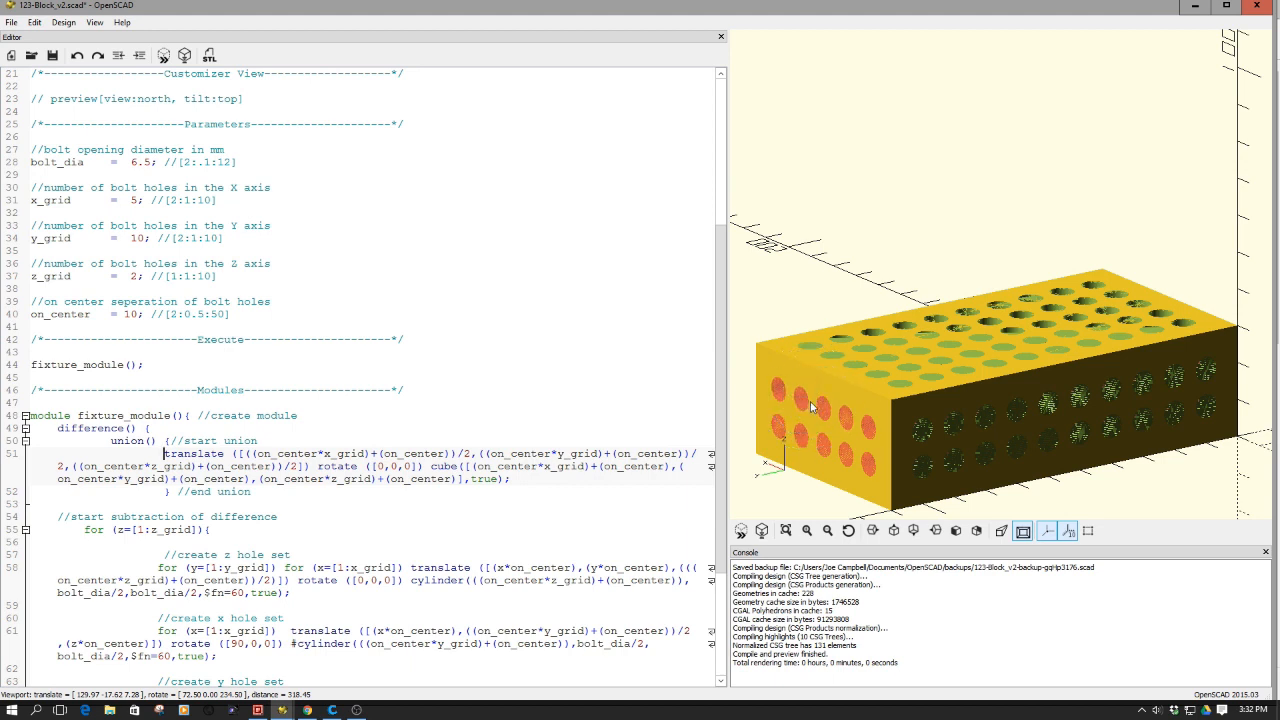
mouse_move(880, 370)
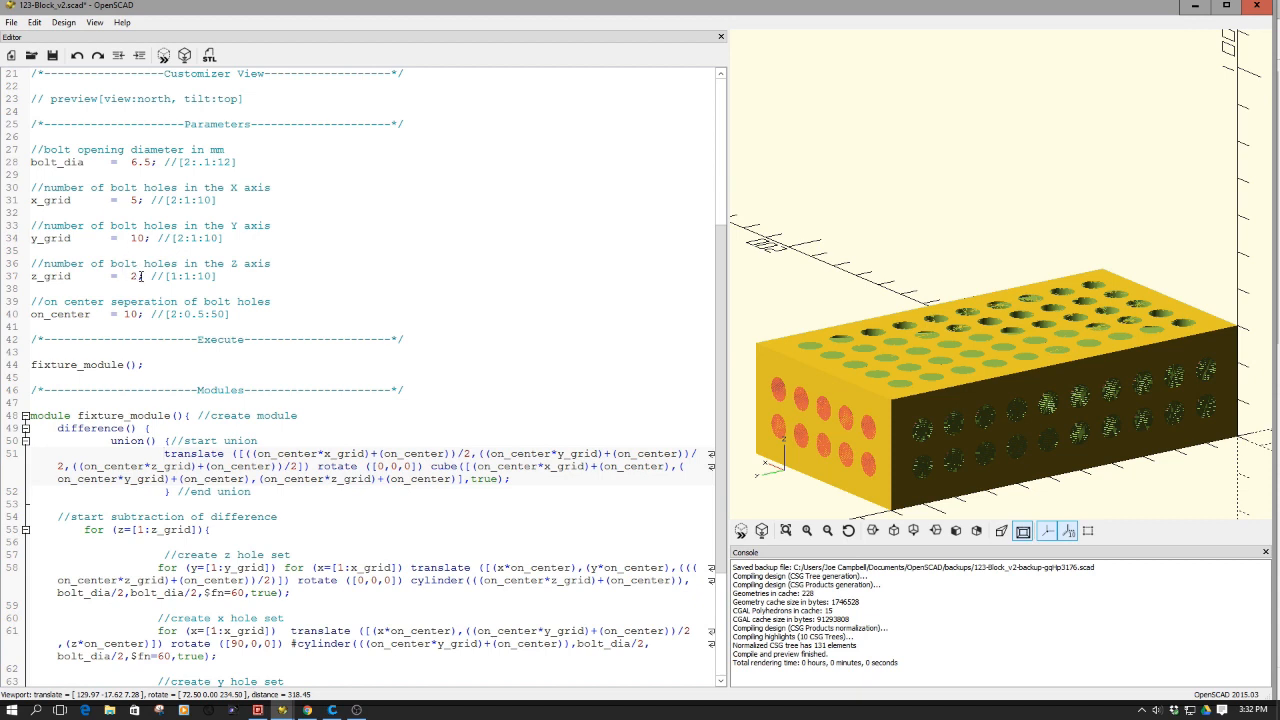
double_click(133, 276)
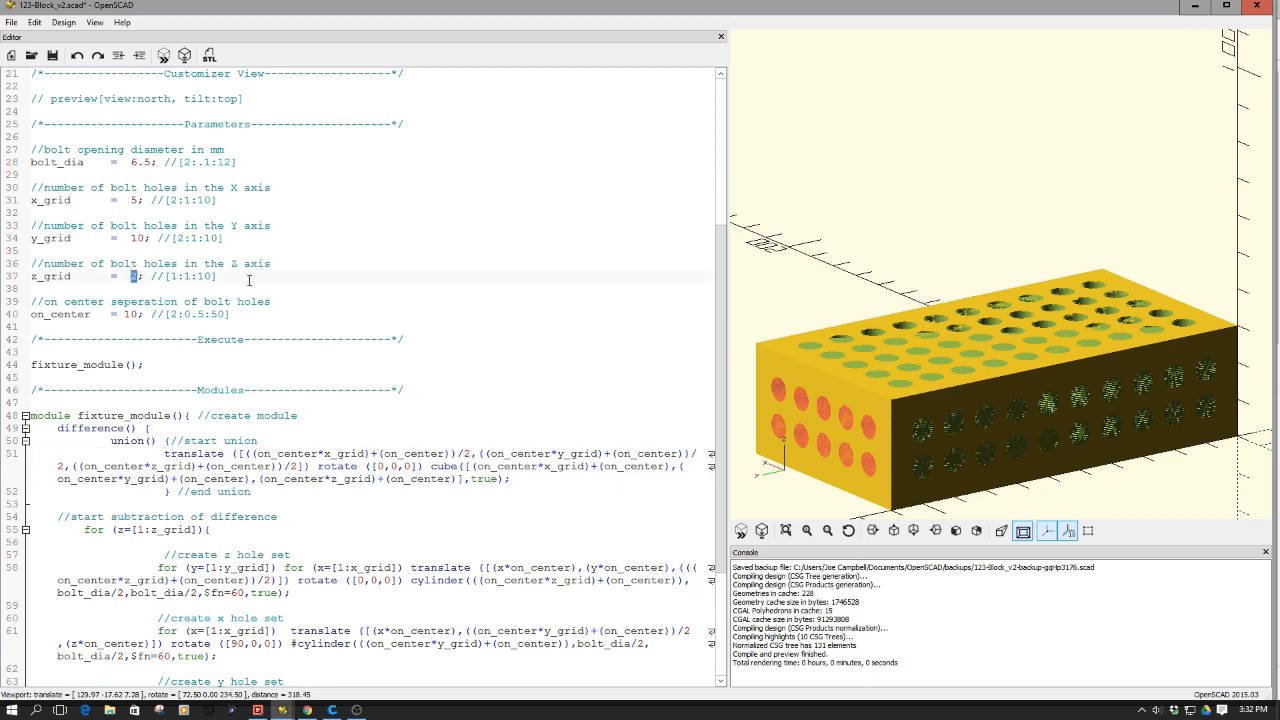
text(1)
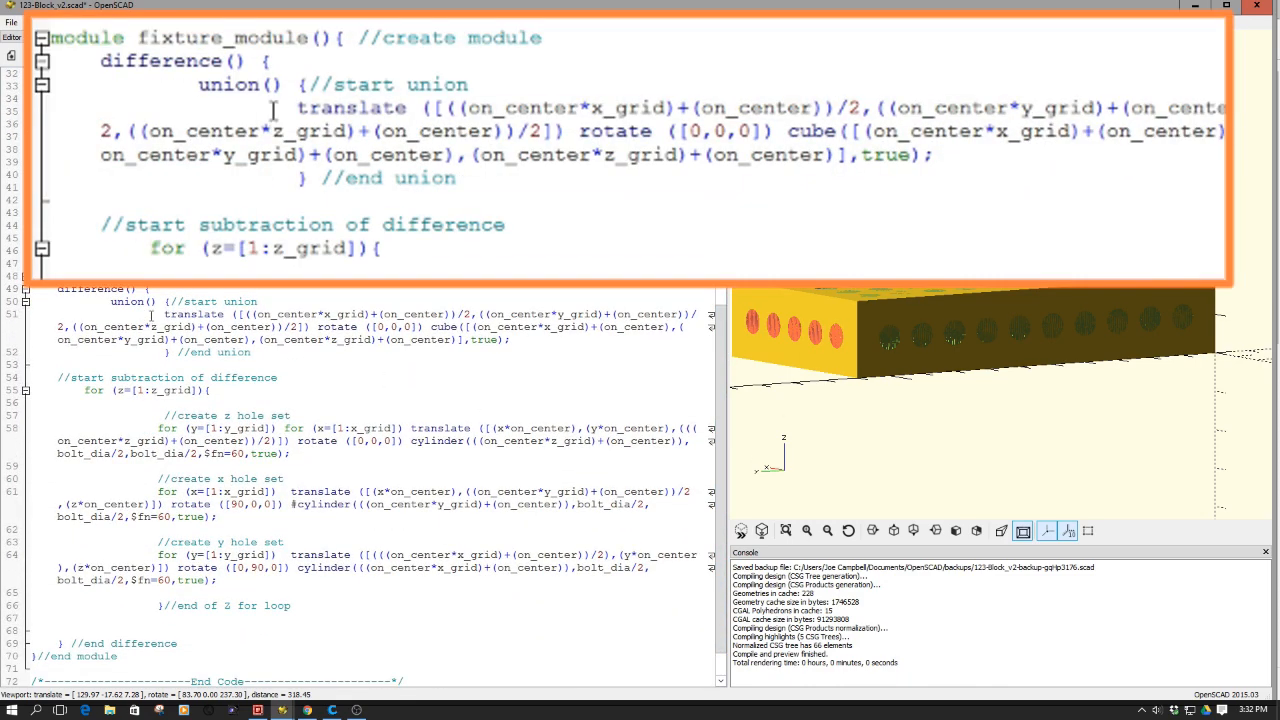
drag(300, 108, 460, 178)
text(//)
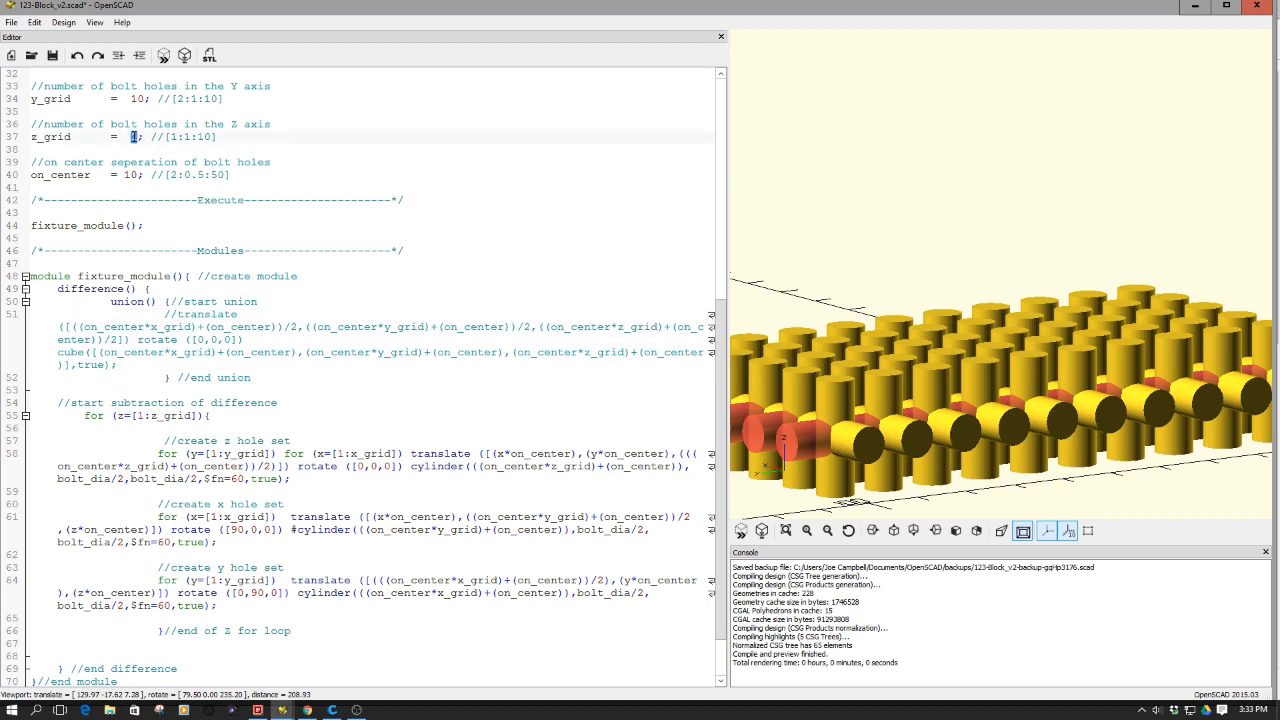
- Comment out the solid translate/cube line so only the hole cylinders preview
click(164, 55)
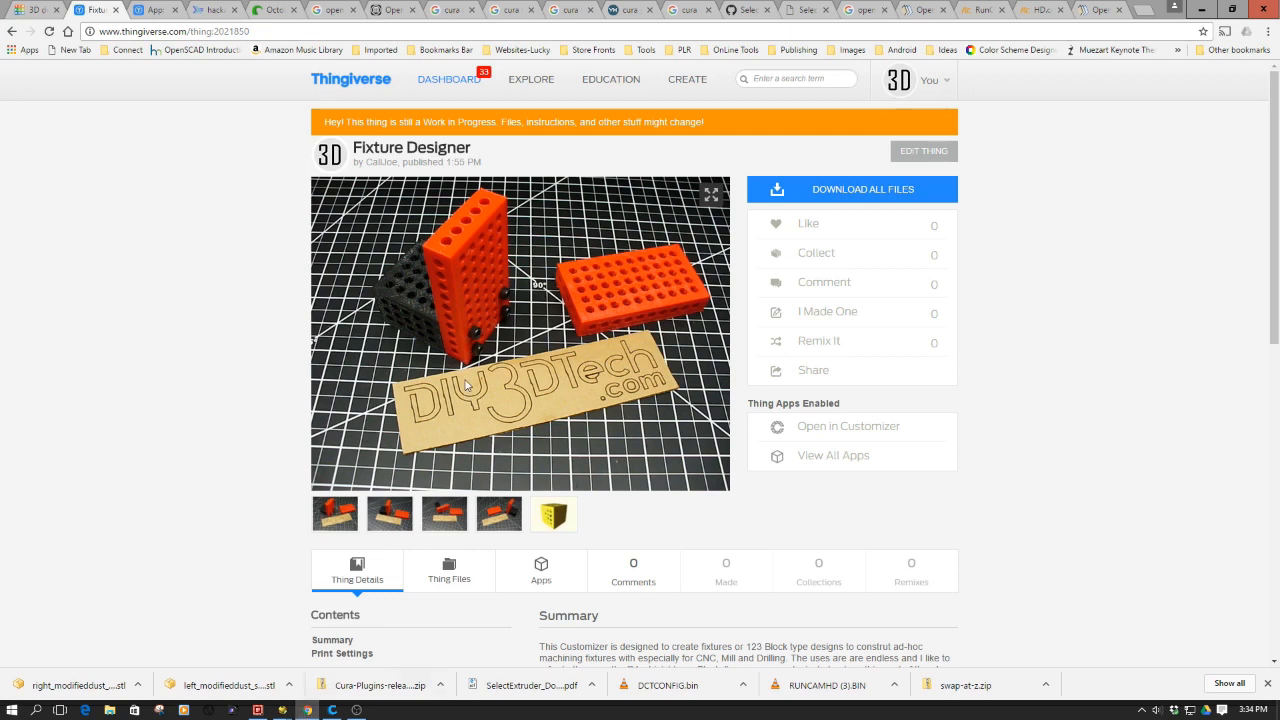
mouse_move(525, 238)
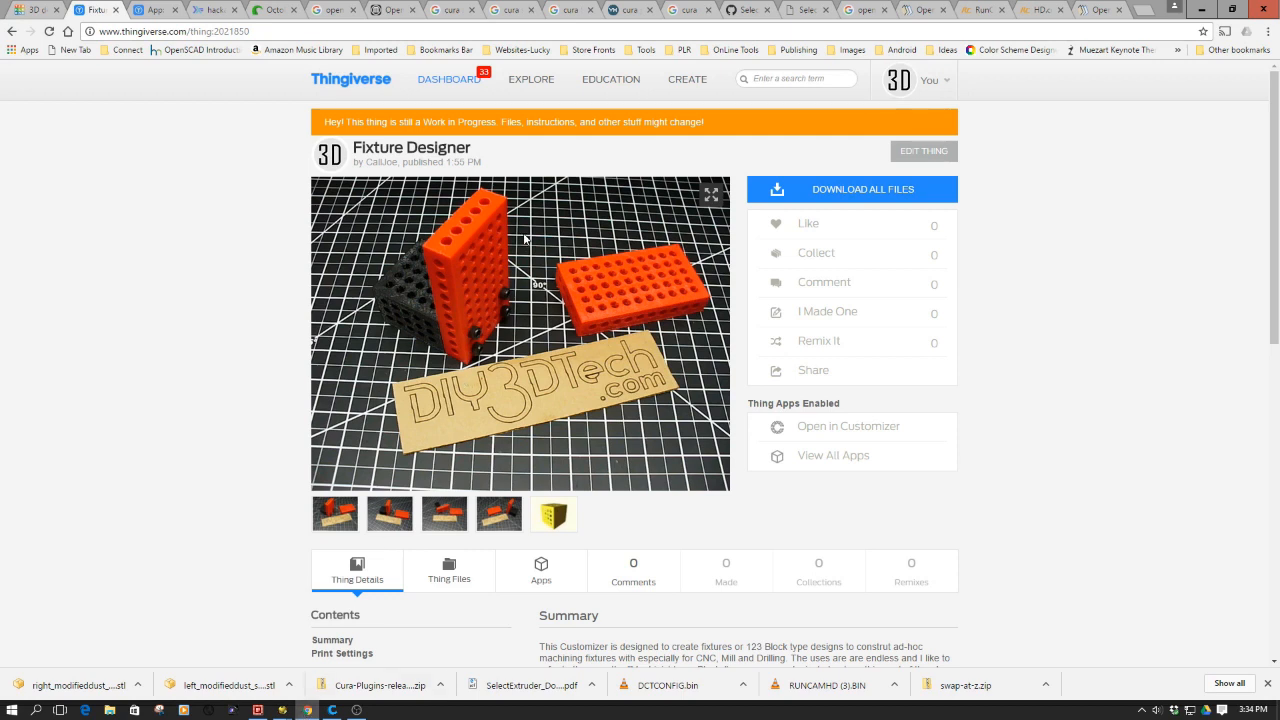
mouse_move(498, 275)
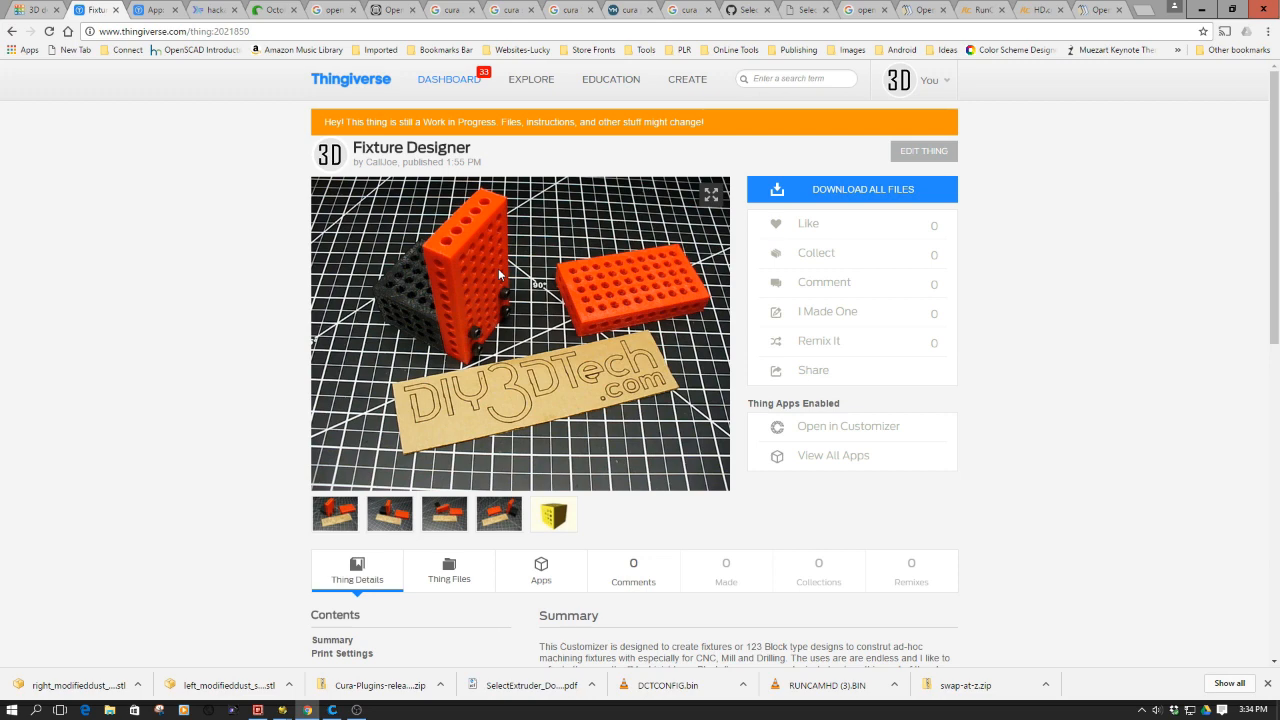
- Open the Fixture Designer Thingiverse page in the Customizer
click(846, 426)
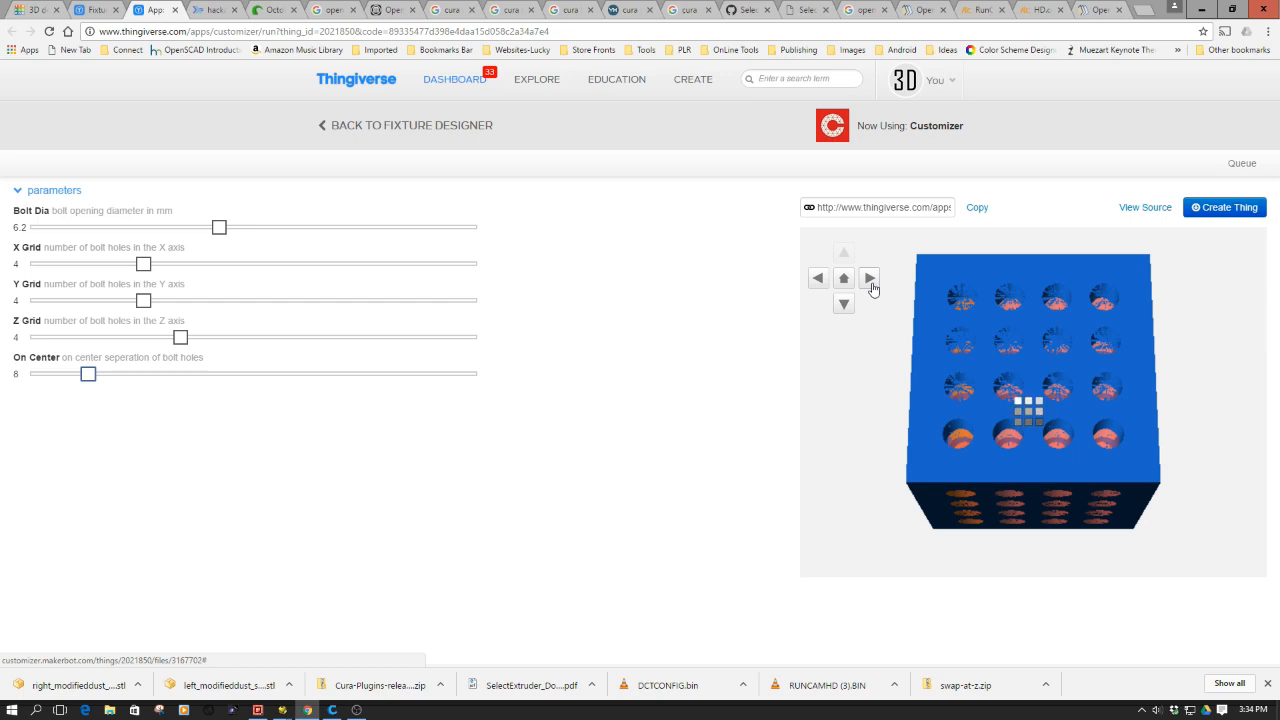
- Rotate the Customizer preview and adjust a parameter slider
click(868, 278)
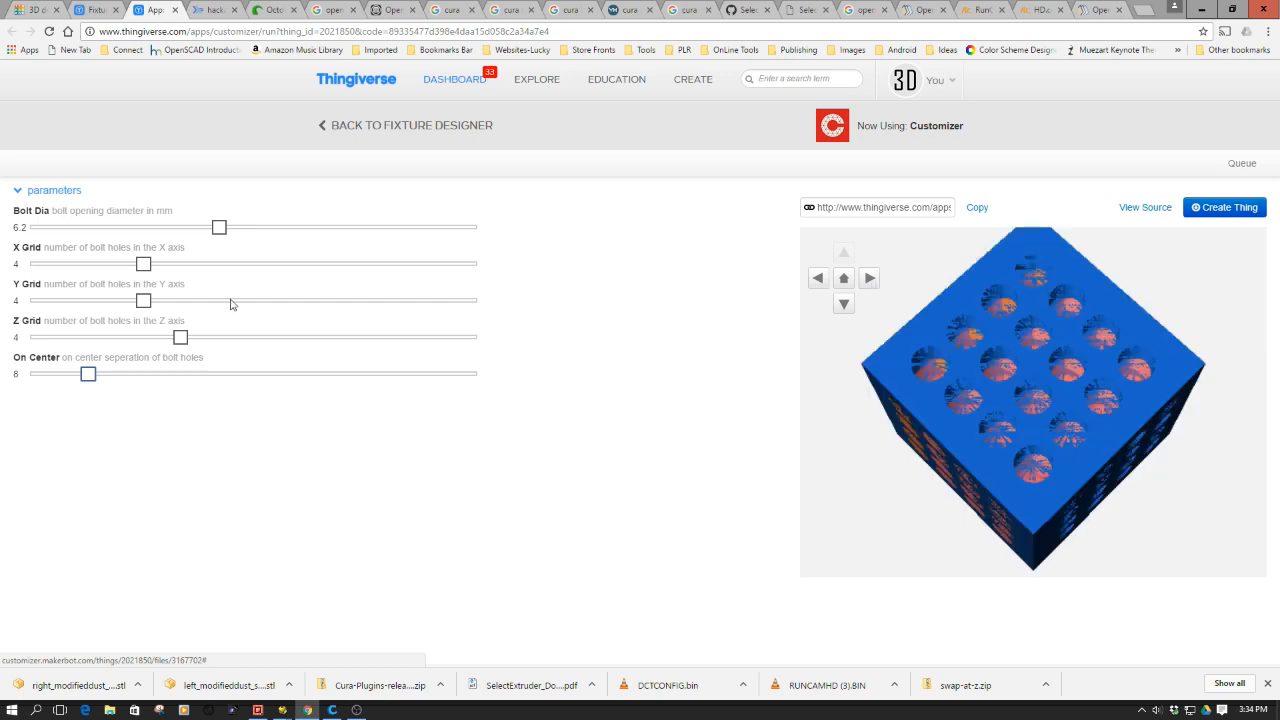
mouse_move(160, 320)
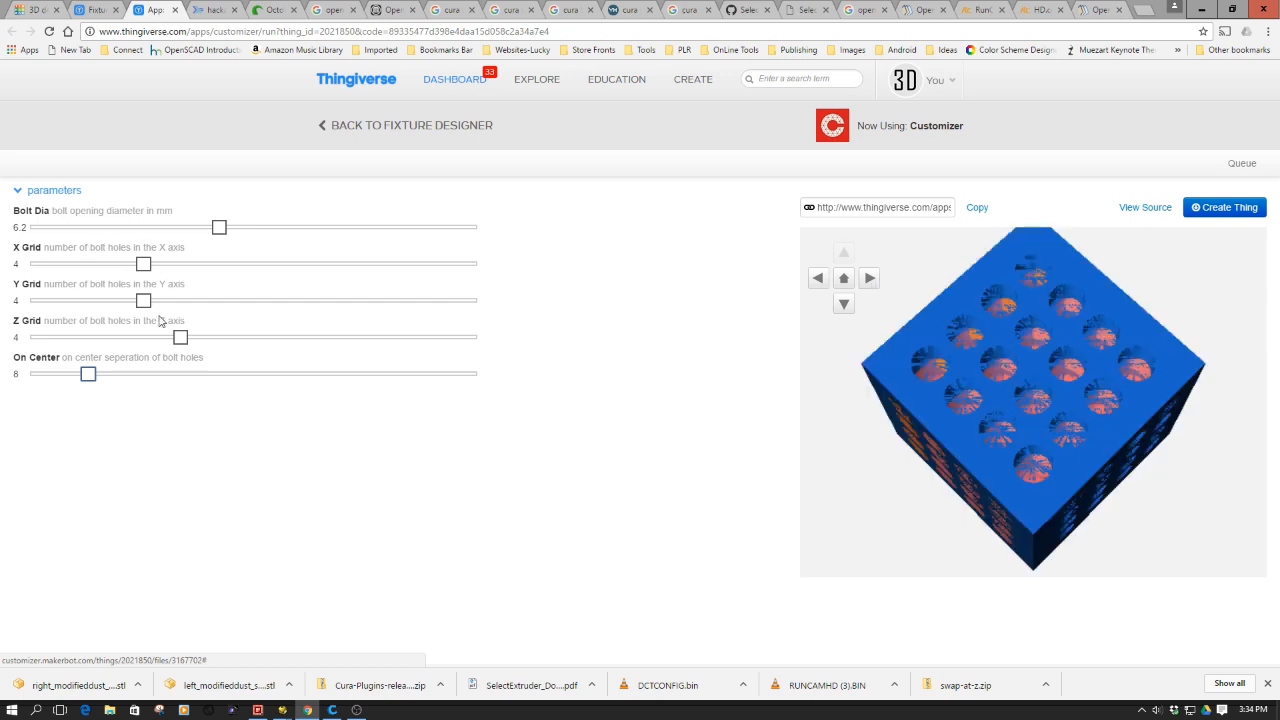
drag(143, 300, 200, 300)
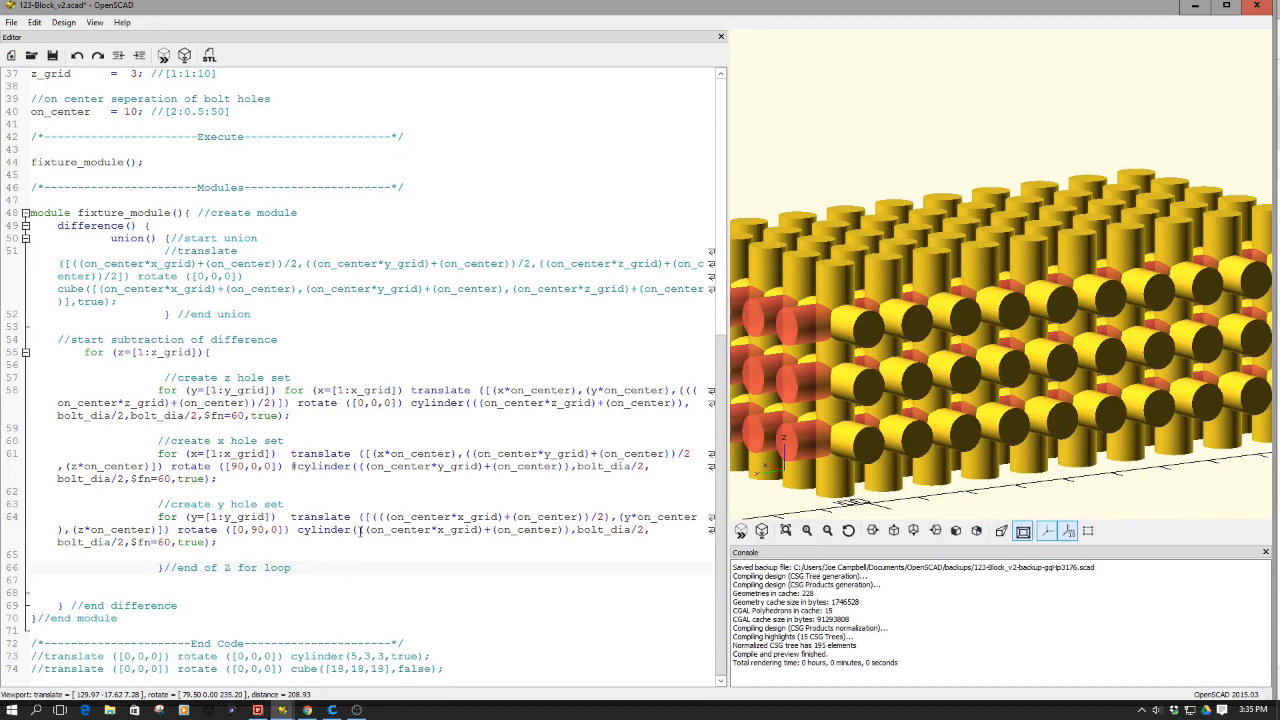
- Return to OpenSCAD and select the whole bolt_dia parameter line
drag(357, 530, 648, 530)
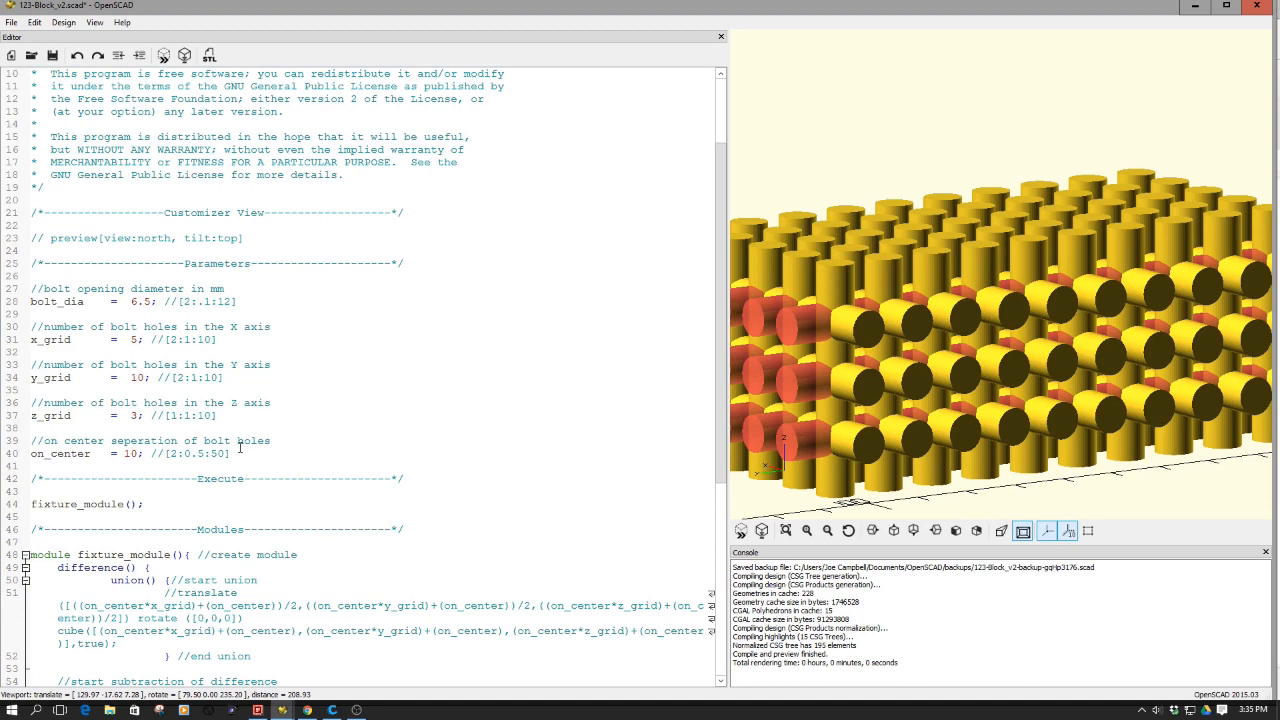
mouse_move(245, 452)
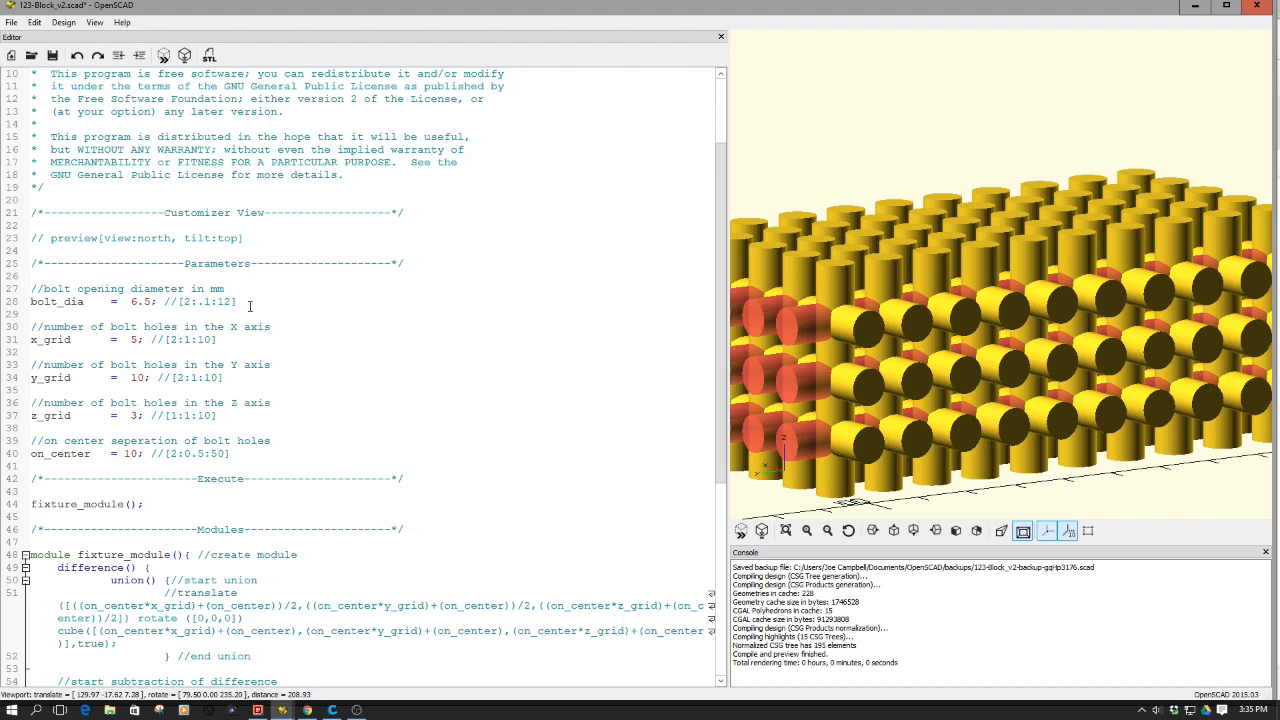
triple_click(130, 301)
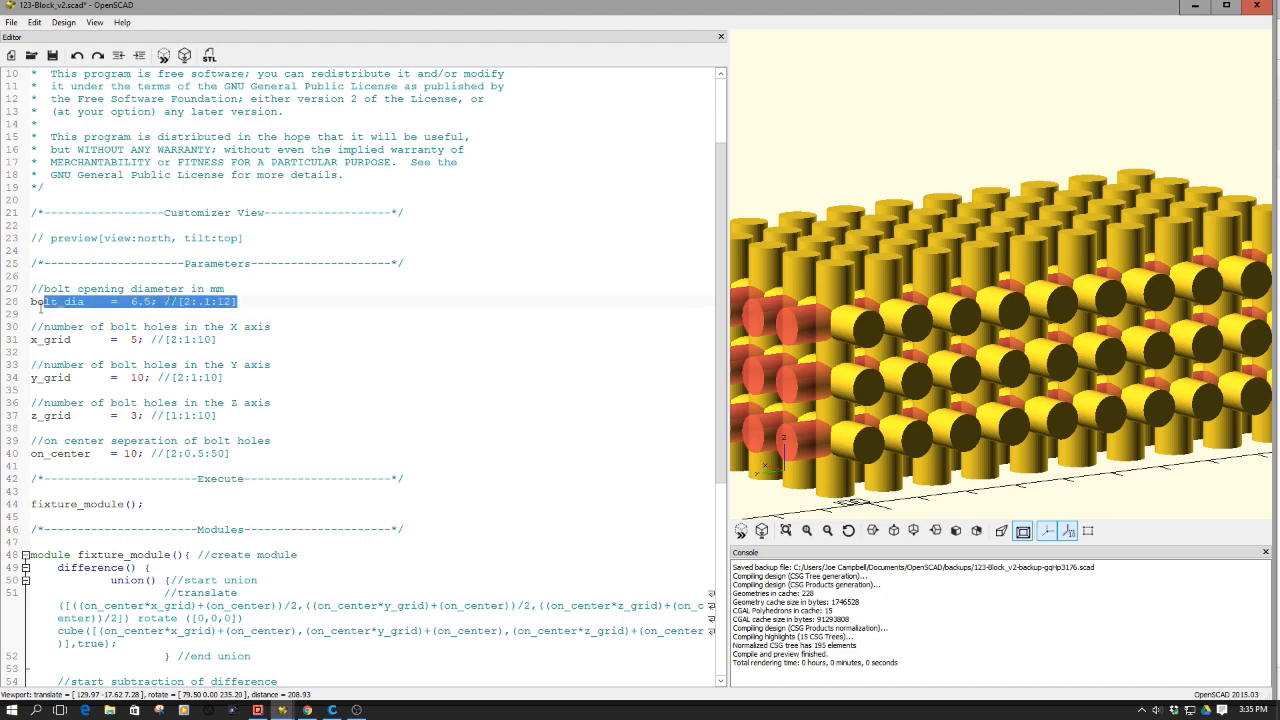